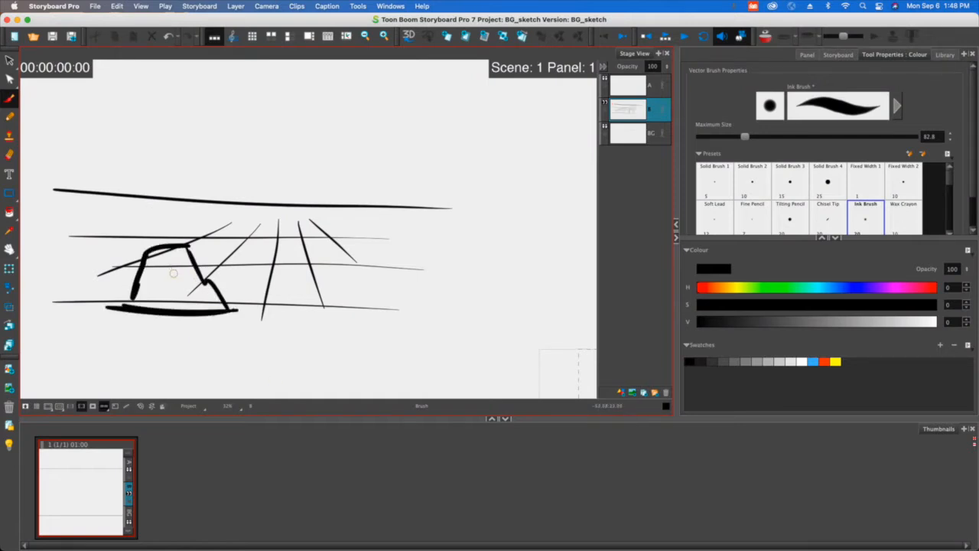
# Step: Hatch the lower box, mark the vanishing point, and sketch a shaded small box and a tree
pyautogui.moveTo(134, 298); pyautogui.dragTo(173, 261)
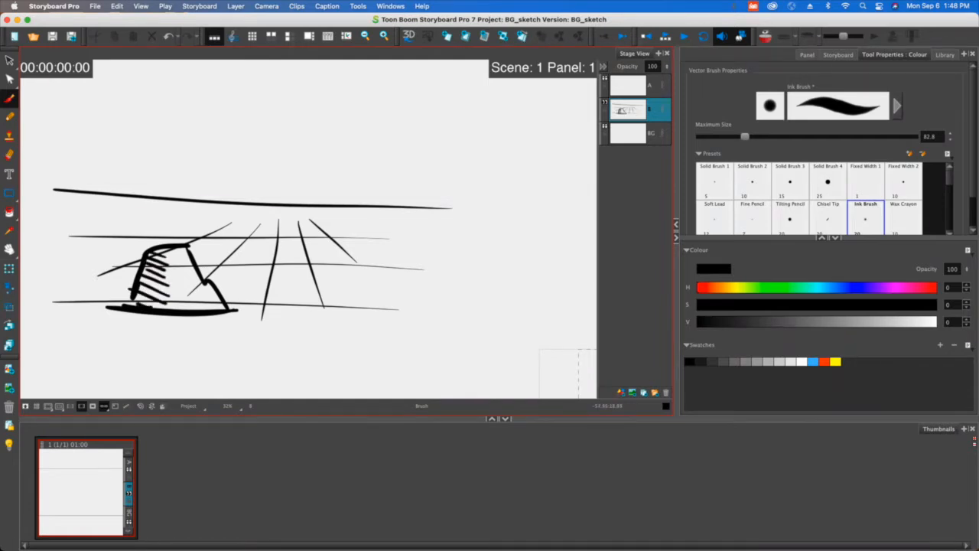
pyautogui.click(283, 196)
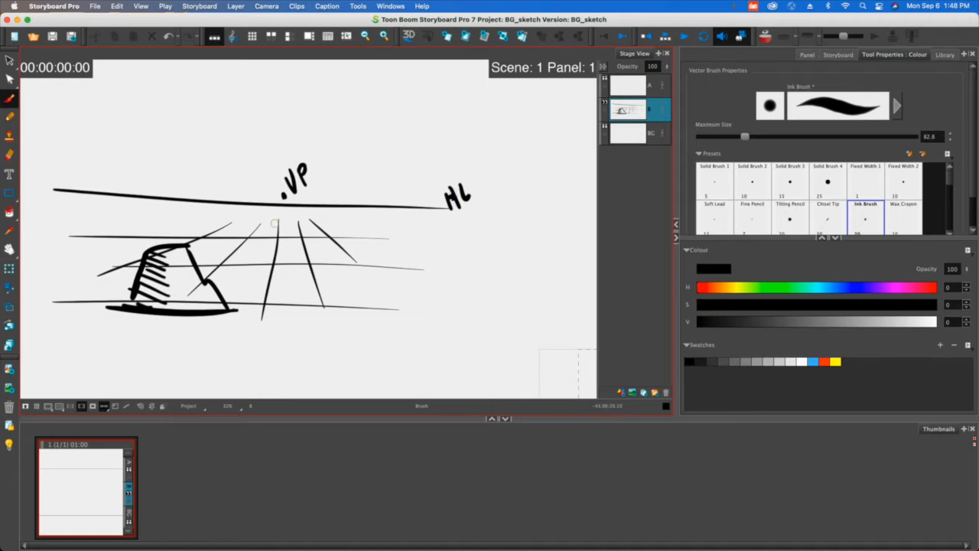
pyautogui.moveTo(226, 237); pyautogui.dragTo(264, 233)
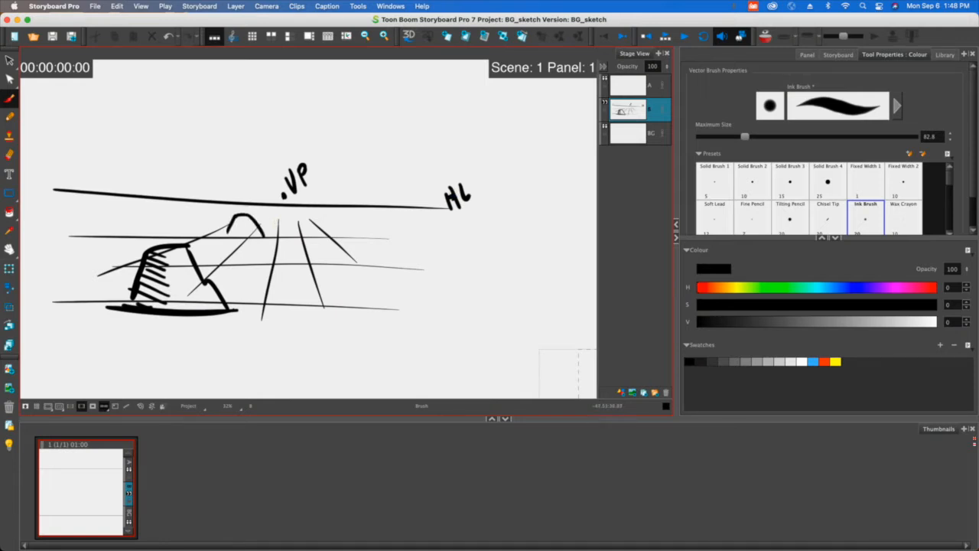
pyautogui.moveTo(230, 237); pyautogui.dragTo(260, 225)
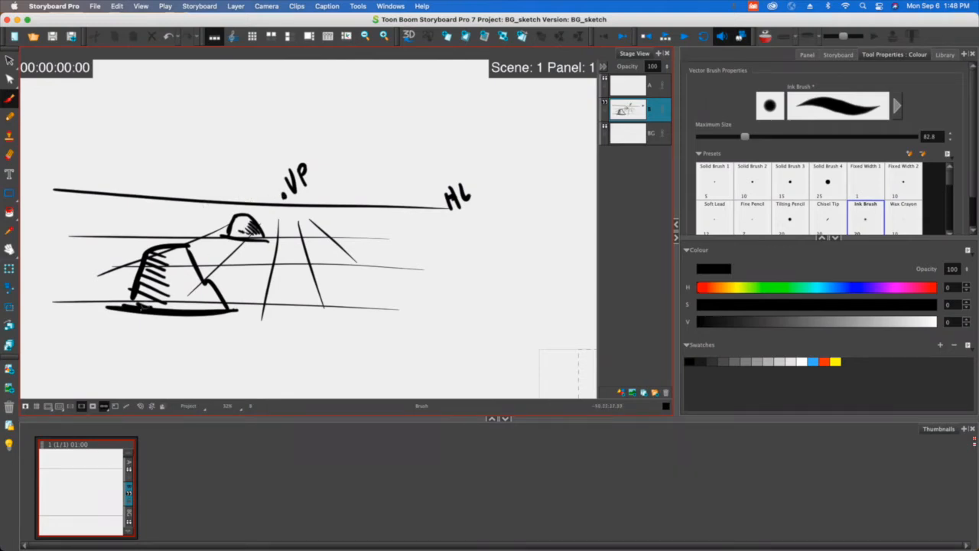
pyautogui.moveTo(132, 317)
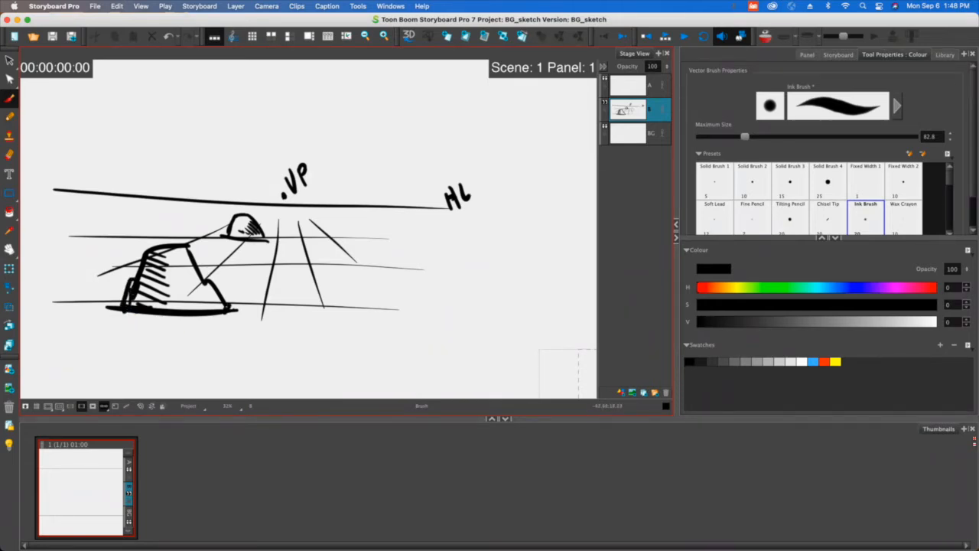
pyautogui.moveTo(141, 241); pyautogui.dragTo(221, 310)
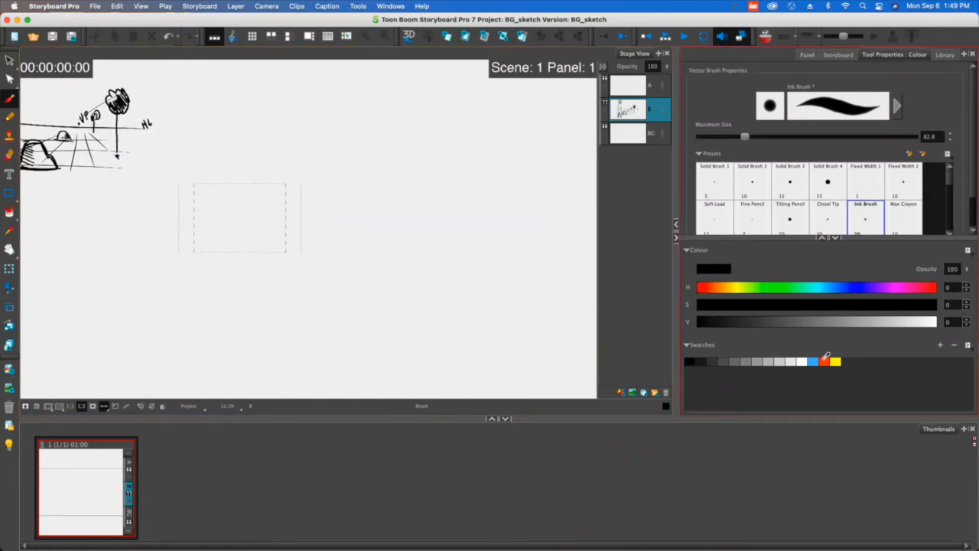
# Step: Draw blue two-point perspective grid lines converging on the vanishing points, then move in closer
pyautogui.click(814, 361)
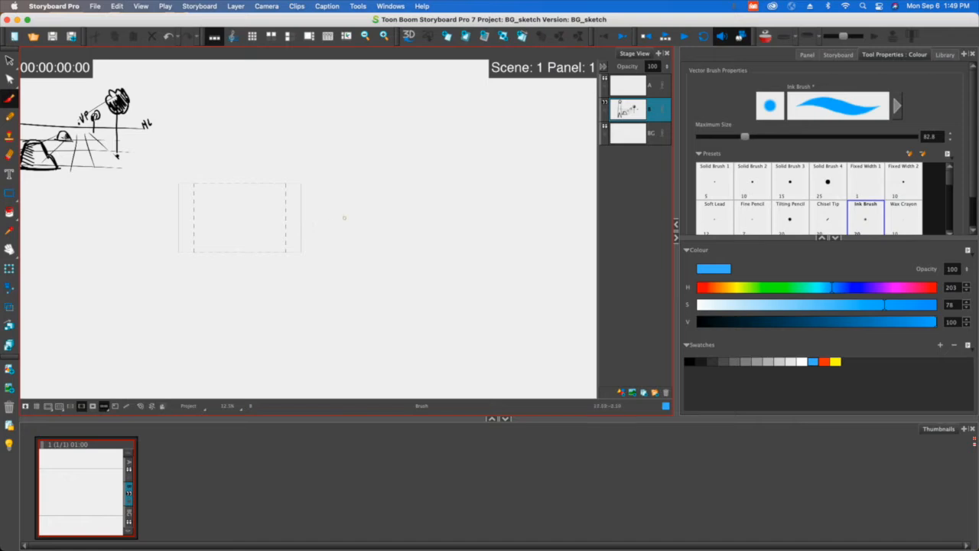
pyautogui.moveTo(111, 215); pyautogui.dragTo(374, 220)
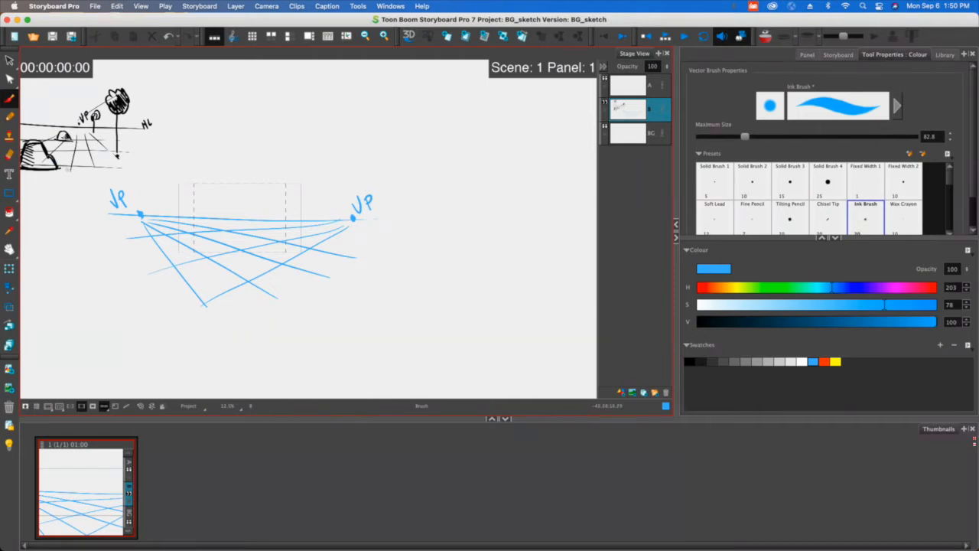
pyautogui.moveTo(80, 230); pyautogui.dragTo(73, 187)
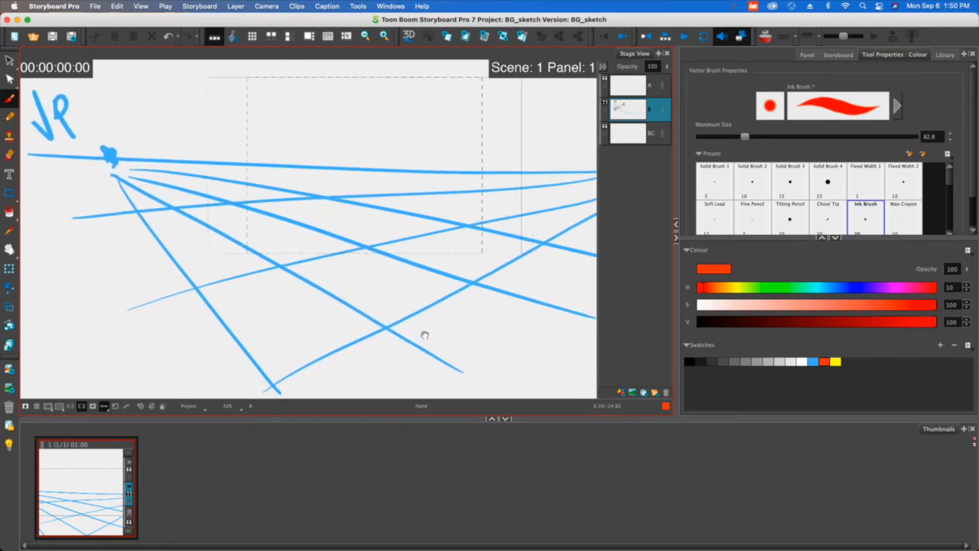
# Step: Draw a red box's bottom edges and outline below the horizon along the blue vanishing lines
pyautogui.moveTo(386, 316); pyautogui.dragTo(472, 285)
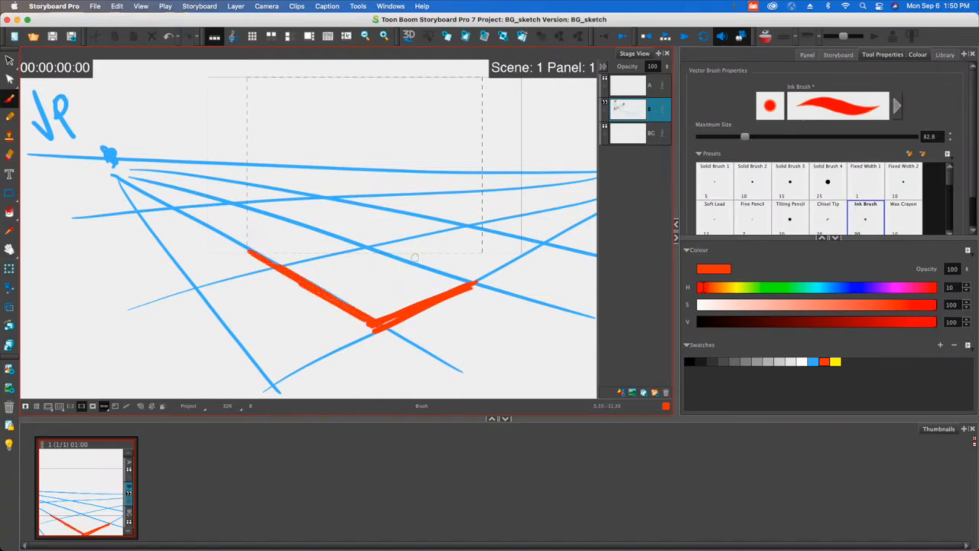
pyautogui.moveTo(302, 223); pyautogui.dragTo(478, 287)
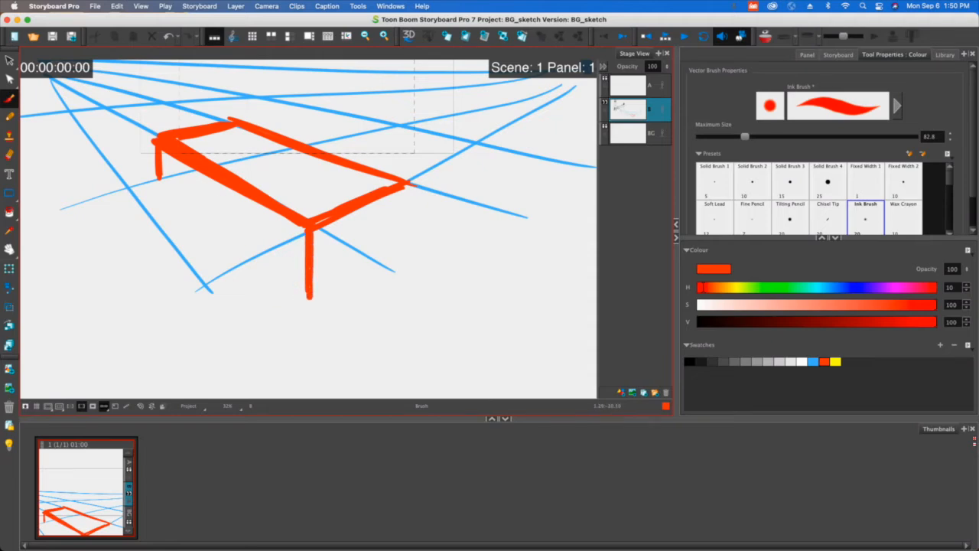
pyautogui.moveTo(291, 290)
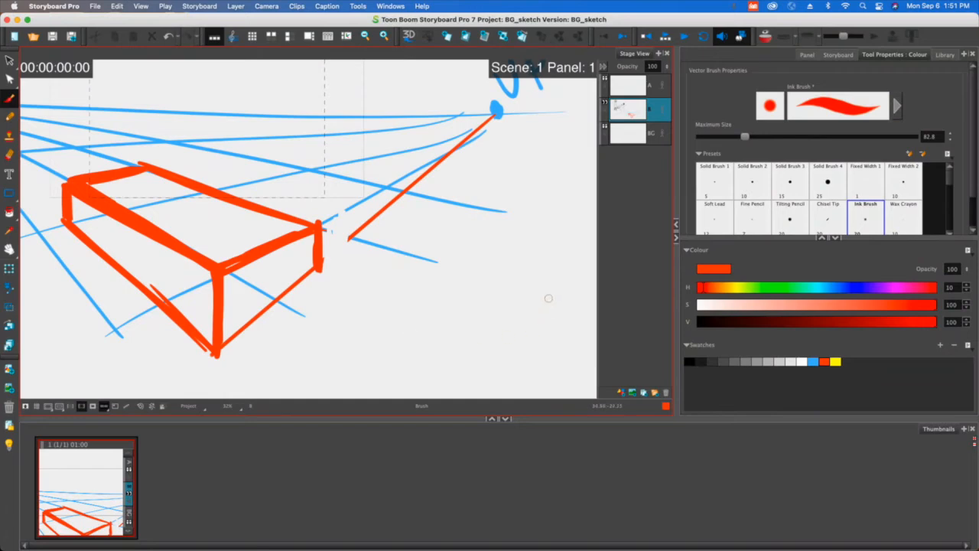
# Step: Draw the first red edges of a box above the horizon between the blue lines
pyautogui.moveTo(237, 80); pyautogui.dragTo(533, 258)
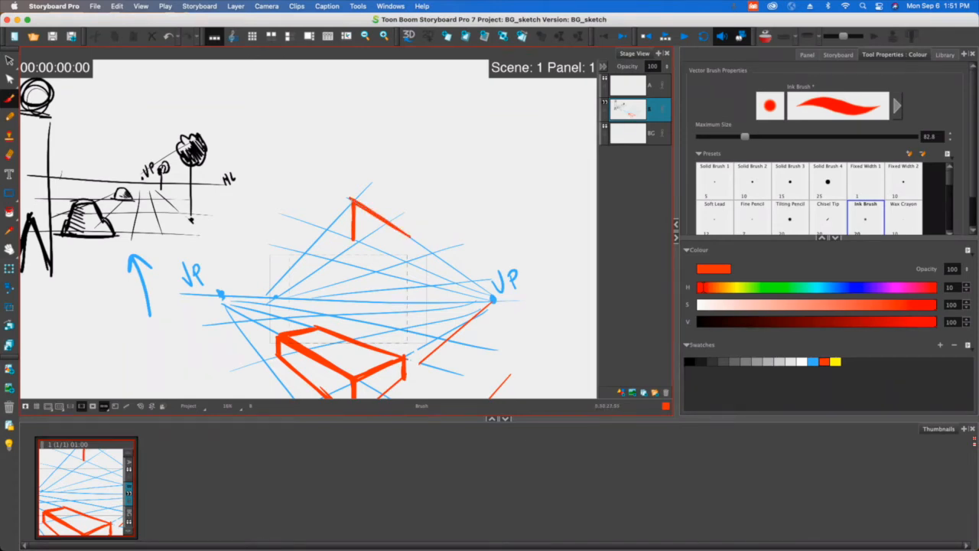
# Step: Complete the upper red box with guide lines toward the vanishing points and begin a third box
pyautogui.moveTo(356, 241); pyautogui.dragTo(411, 256)
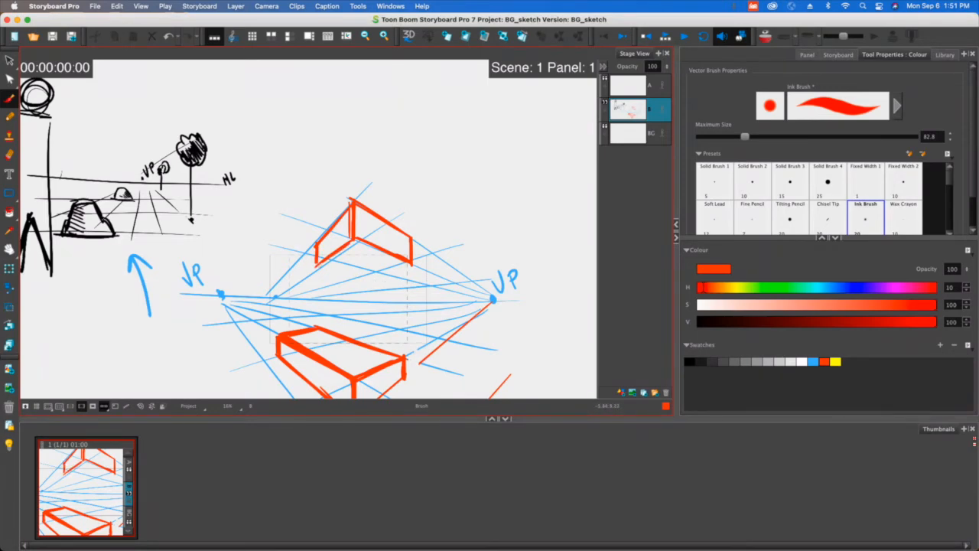
pyautogui.moveTo(312, 264); pyautogui.dragTo(495, 300)
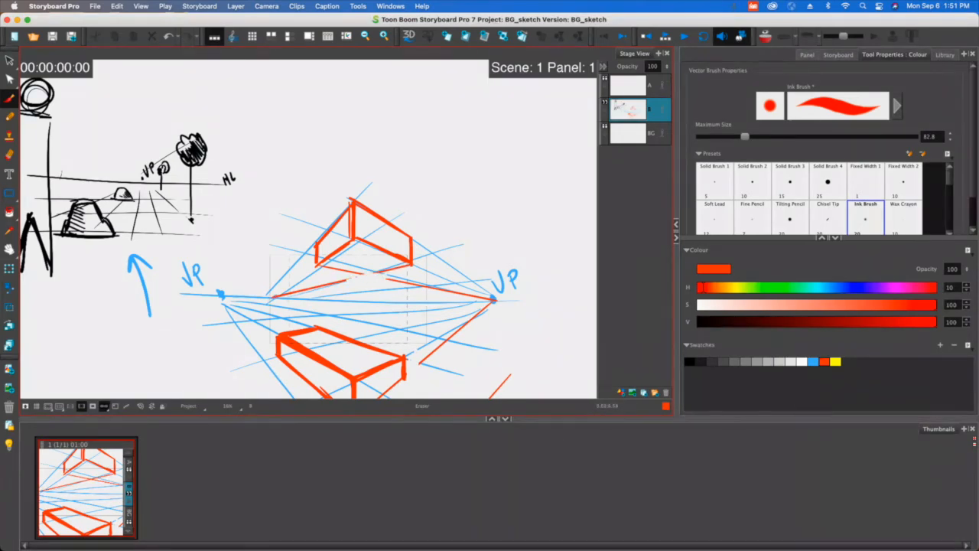
pyautogui.moveTo(314, 264); pyautogui.dragTo(375, 271)
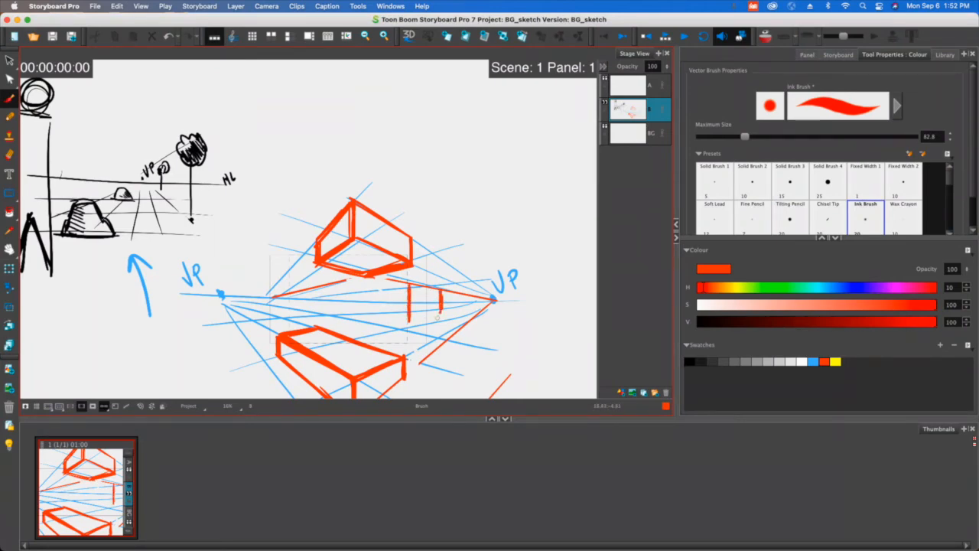
# Step: Draw a wavy black horizon line and a small sun, then return the brush to red
pyautogui.moveTo(413, 291); pyautogui.dragTo(440, 322)
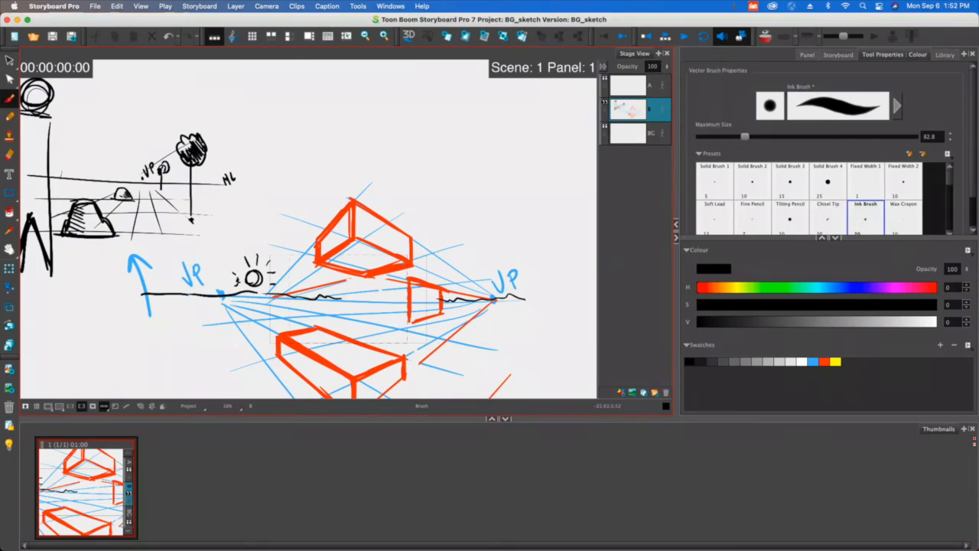
pyautogui.click(823, 361)
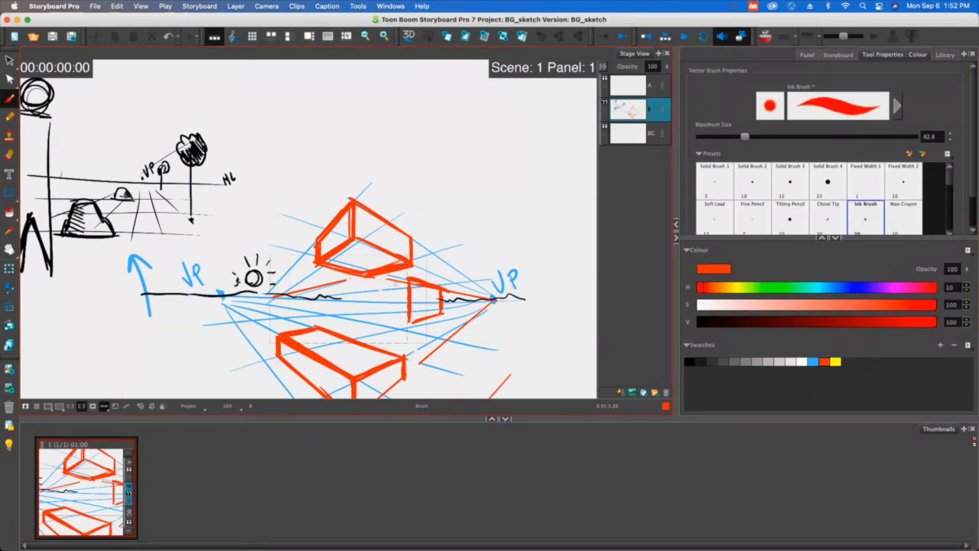